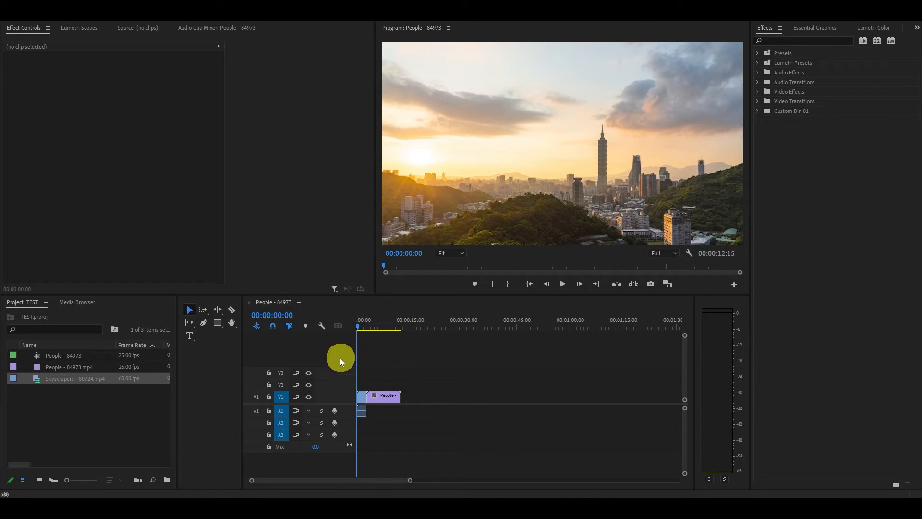
{"action": "mouse_move", "coordinate": [358, 354]}
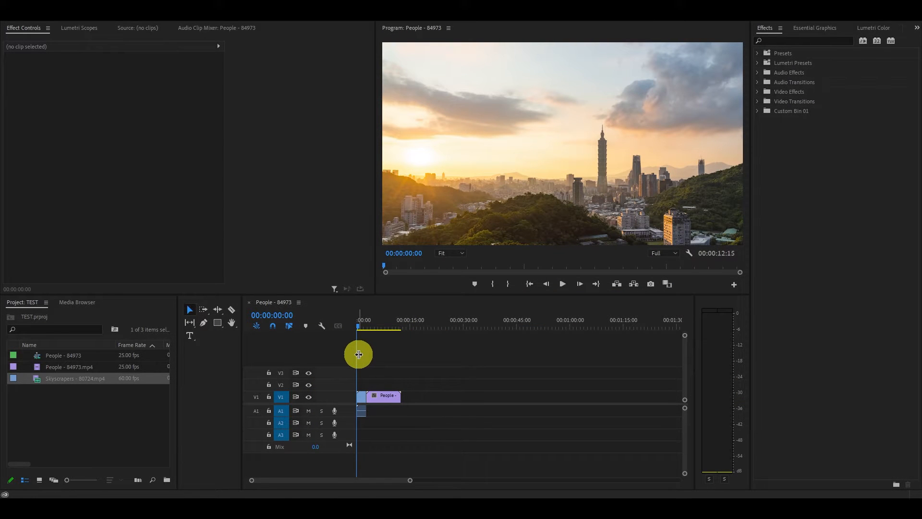
{"action": "mouse_move", "coordinate": [435, 361]}
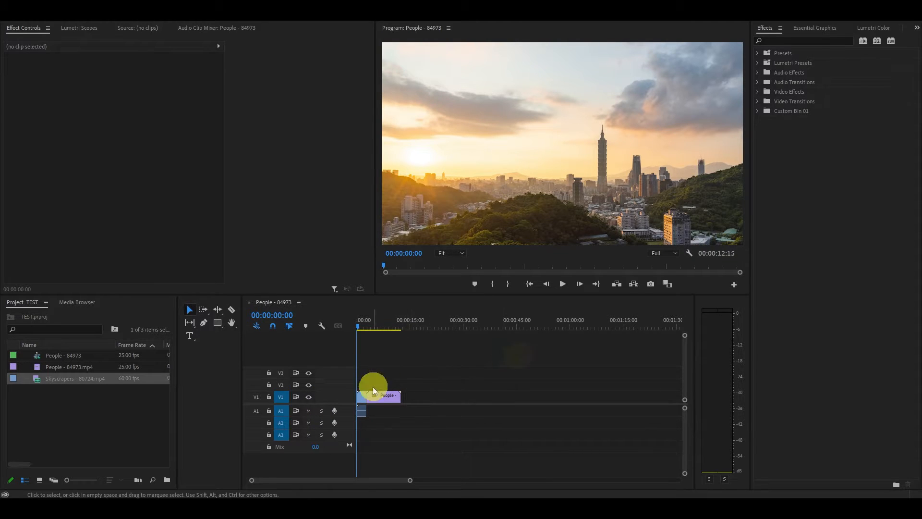
Select the People clip to view its settings, then deselect it
{"action": "left_click", "coordinate": [383, 395]}
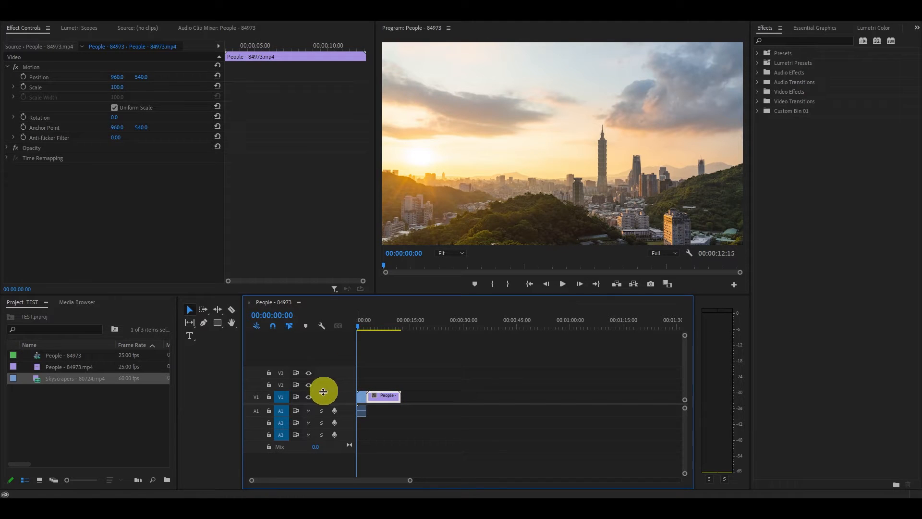
{"action": "left_click", "coordinate": [480, 352]}
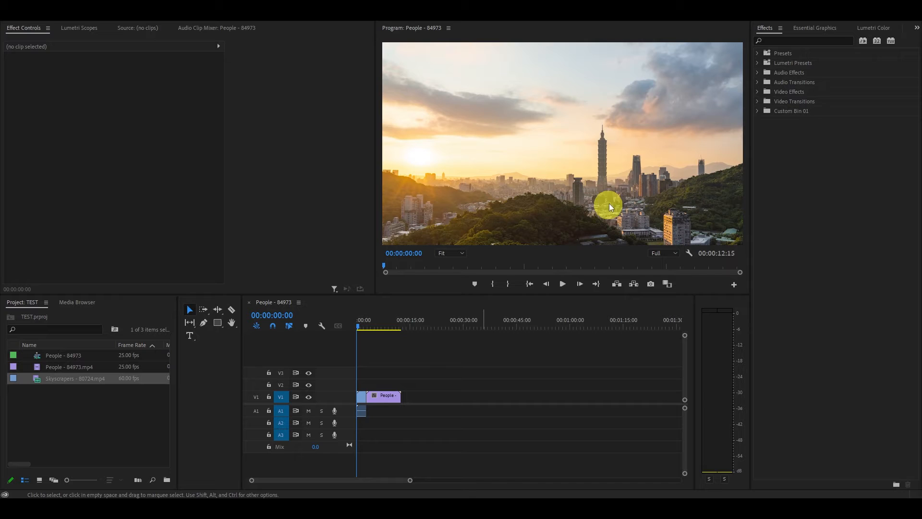
{"action": "mouse_move", "coordinate": [762, 45]}
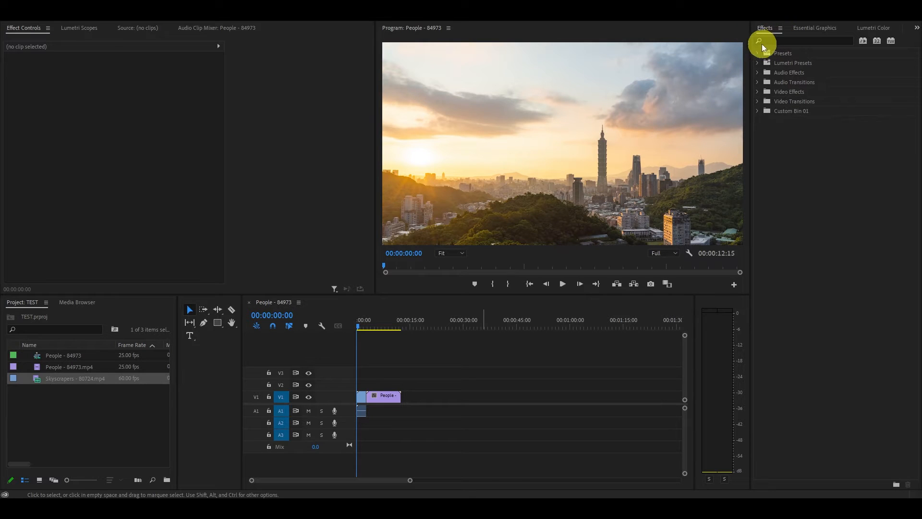
{"action": "mouse_move", "coordinate": [745, 63]}
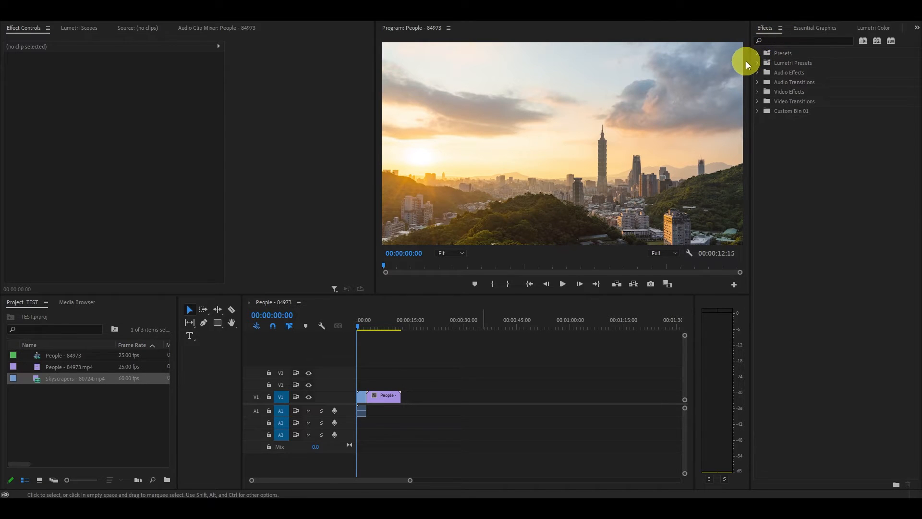
{"action": "mouse_move", "coordinate": [282, 183]}
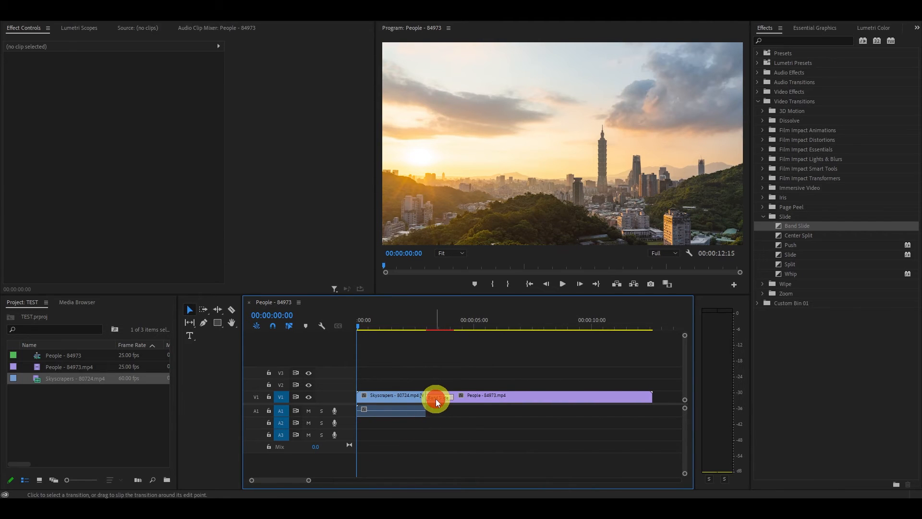
Select the Band Slide transition at the cut to show its 1s 5f duration
{"action": "left_click", "coordinate": [435, 397]}
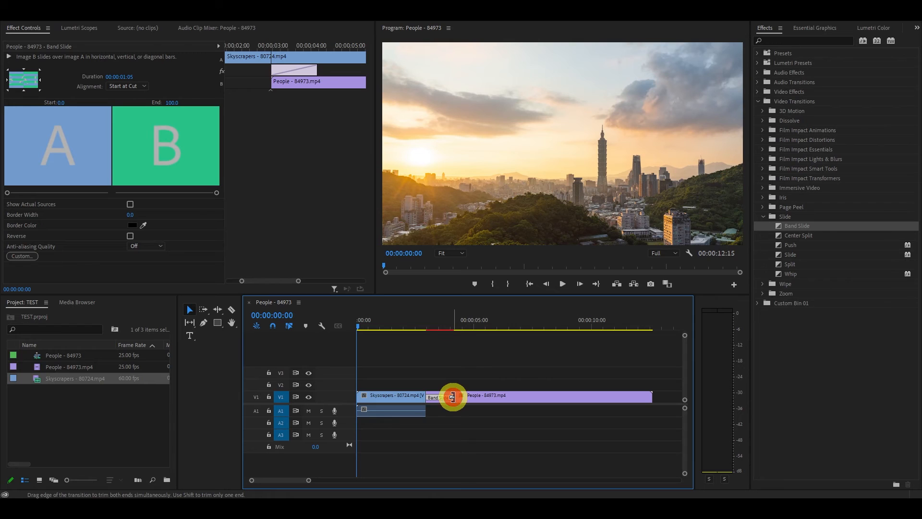
Trim the Band Slide transition's edge to shorten it to 8 frames
{"action": "left_click_drag", "start_coordinate": [453, 397], "coordinate": [521, 404]}
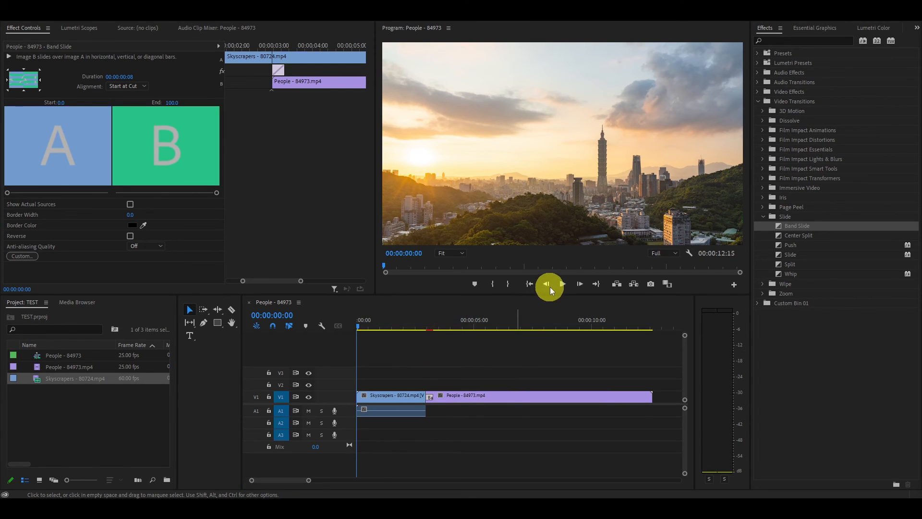
Play the sequence in the Program monitor to preview the transition, then stop
{"action": "left_click", "coordinate": [562, 283]}
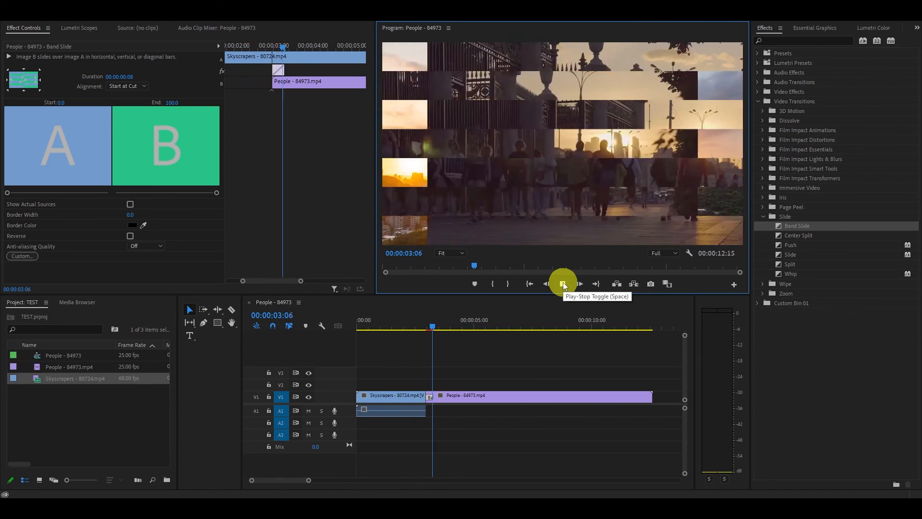
{"action": "left_click", "coordinate": [562, 284]}
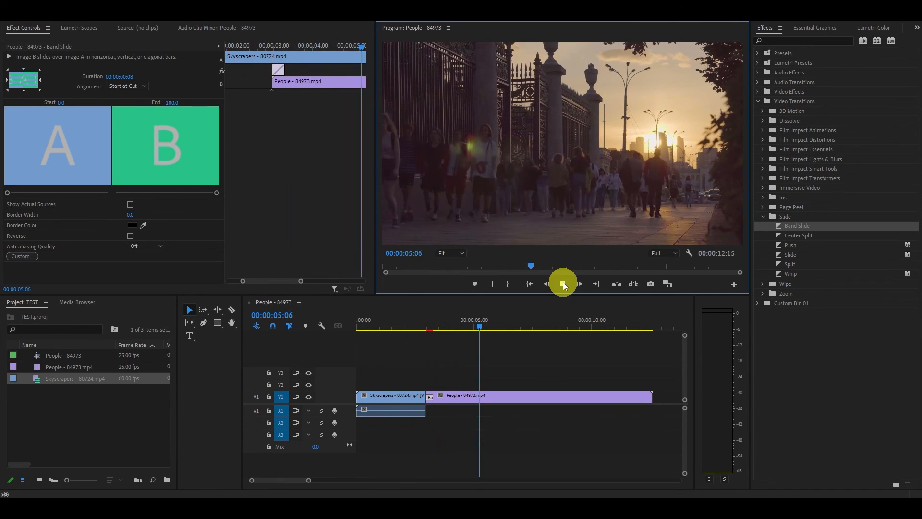